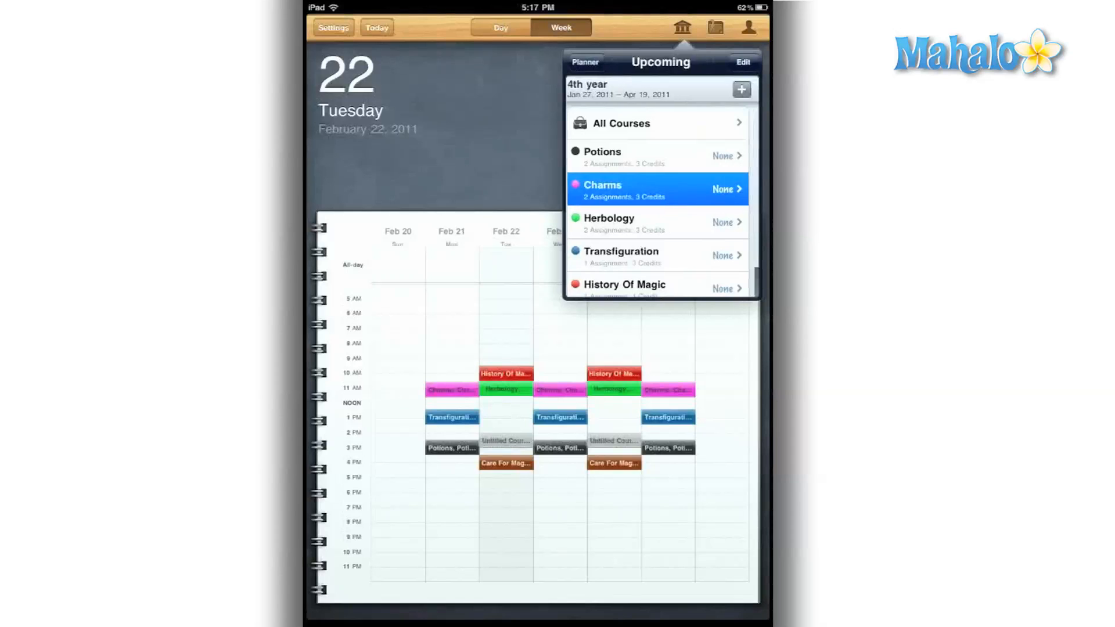
Step: Review Herbology's course details and colour choices, then view the semester planner
click(626, 189)
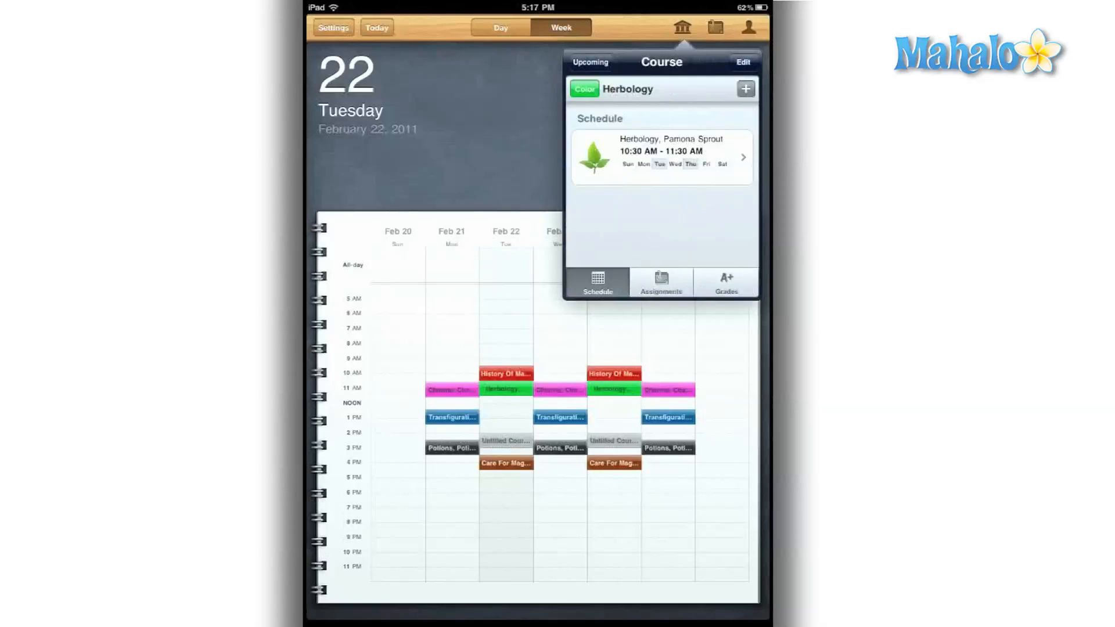
click(584, 89)
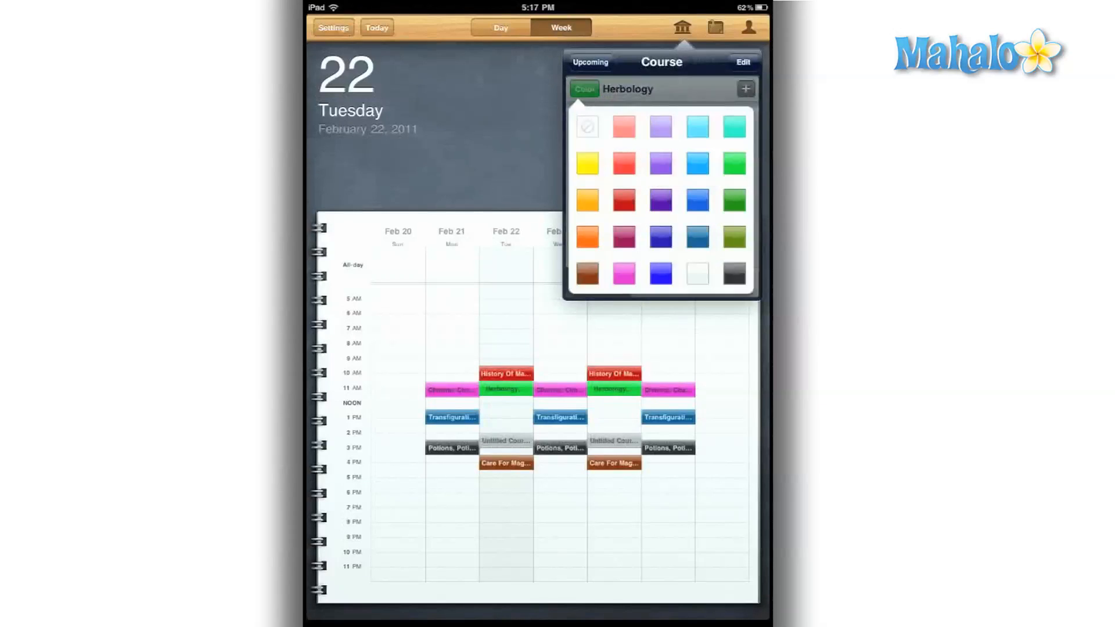
click(590, 63)
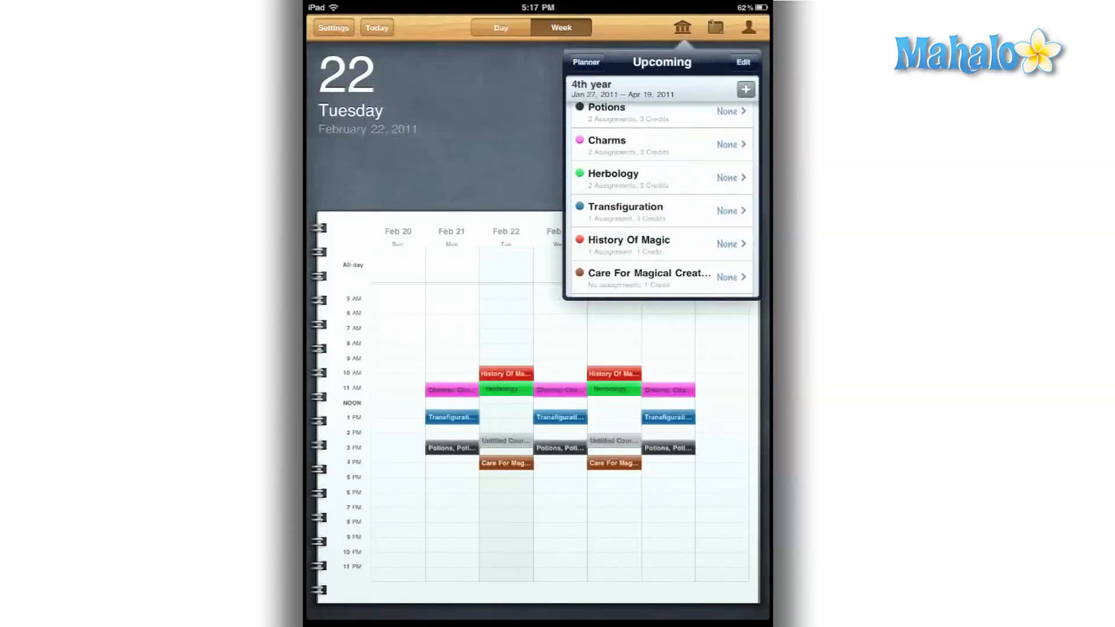
click(585, 62)
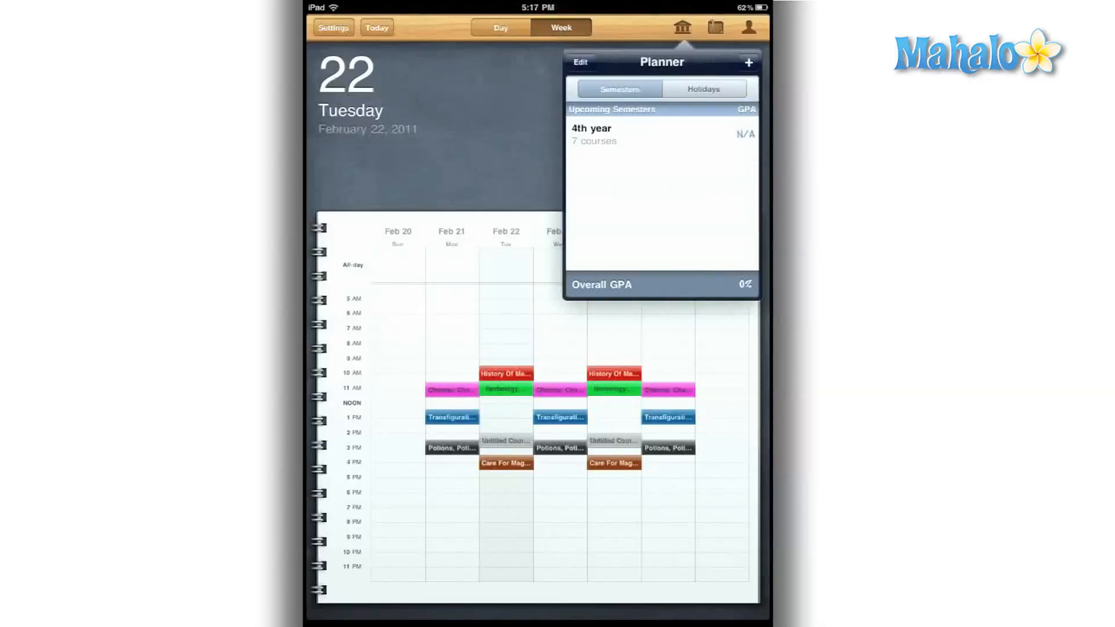
click(748, 27)
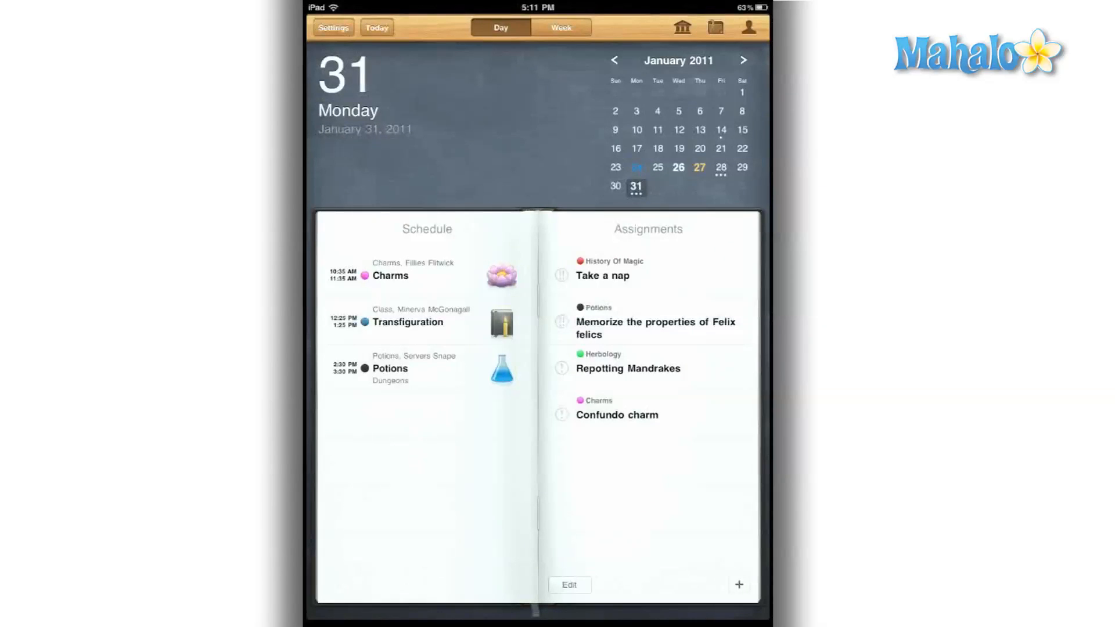
Step: Change the 'Take a nap' assignment priority from High to Normal
click(601, 276)
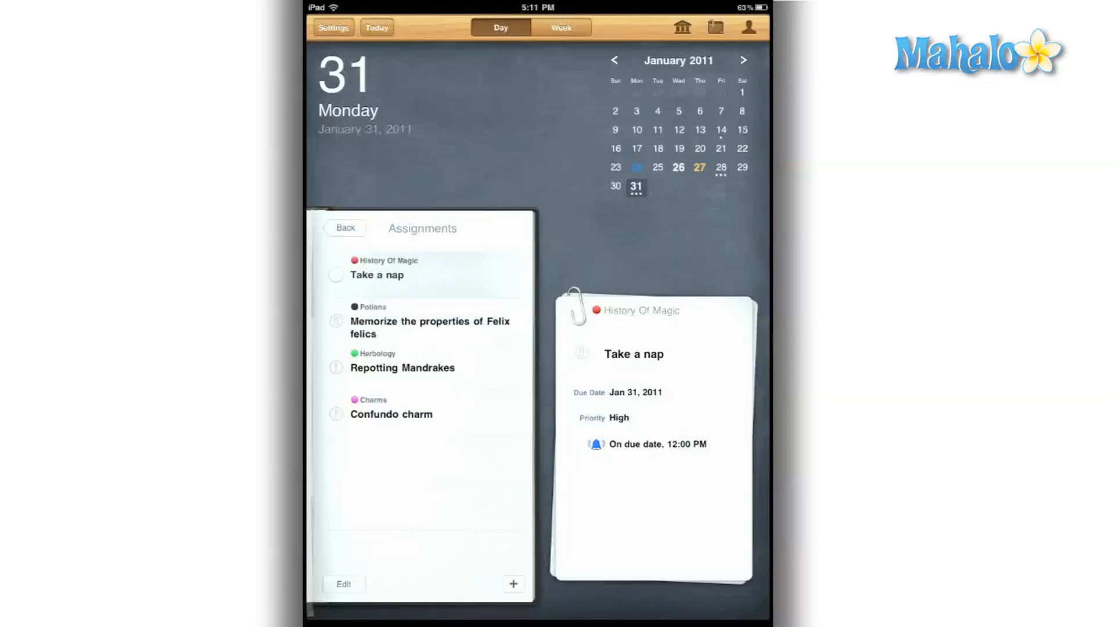
click(618, 417)
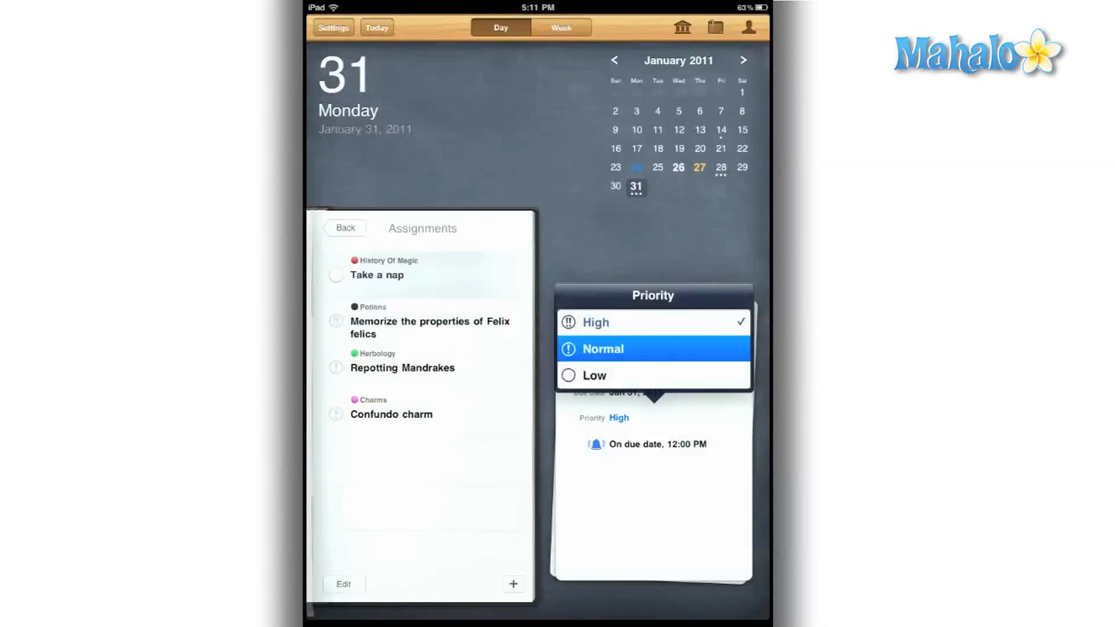
click(602, 348)
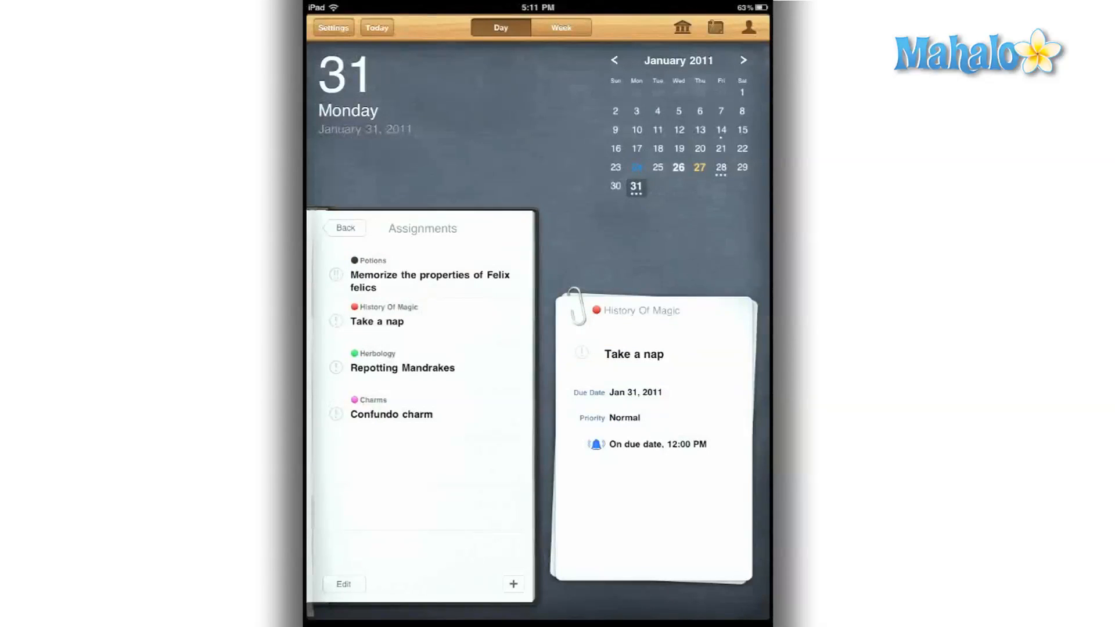
click(743, 60)
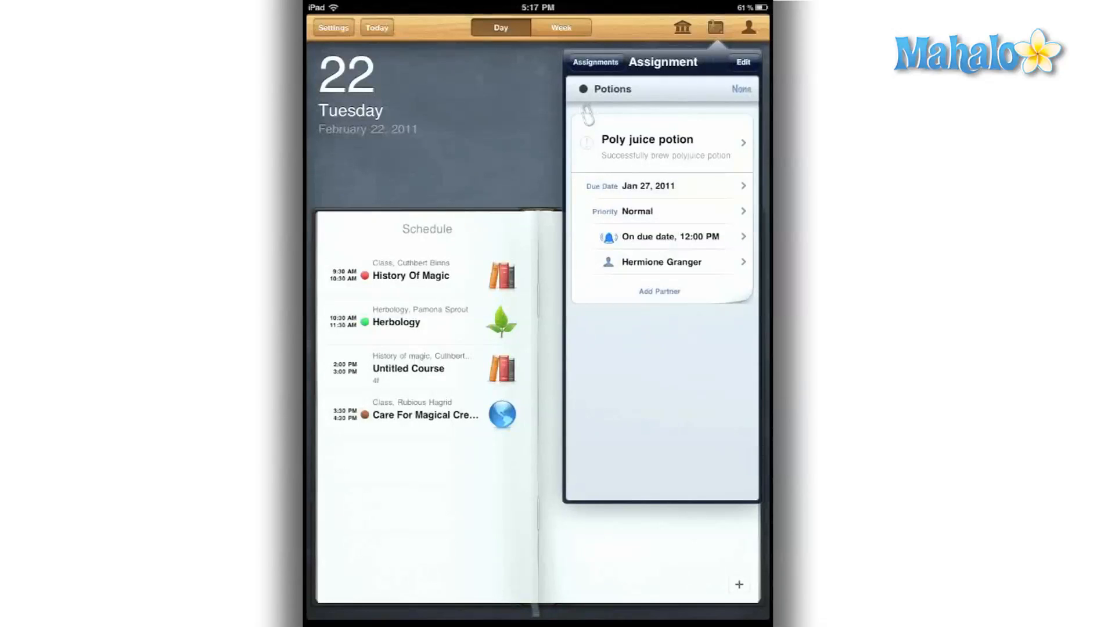
Step: Set Poly juice potion to High priority and start a new 'Read chapter 21' assignment
click(637, 212)
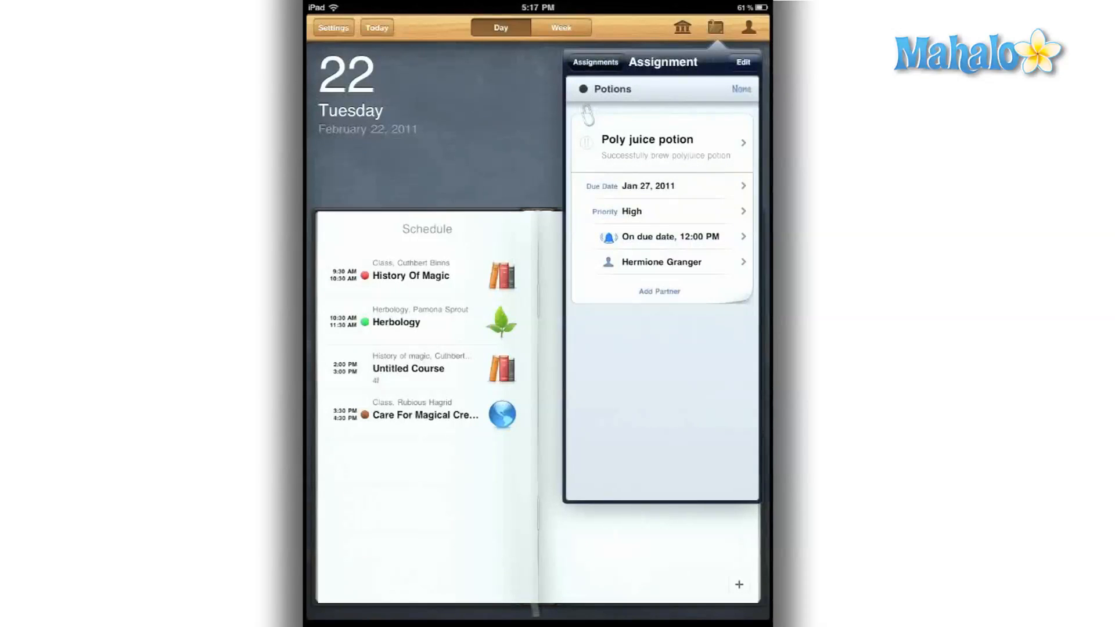
click(595, 62)
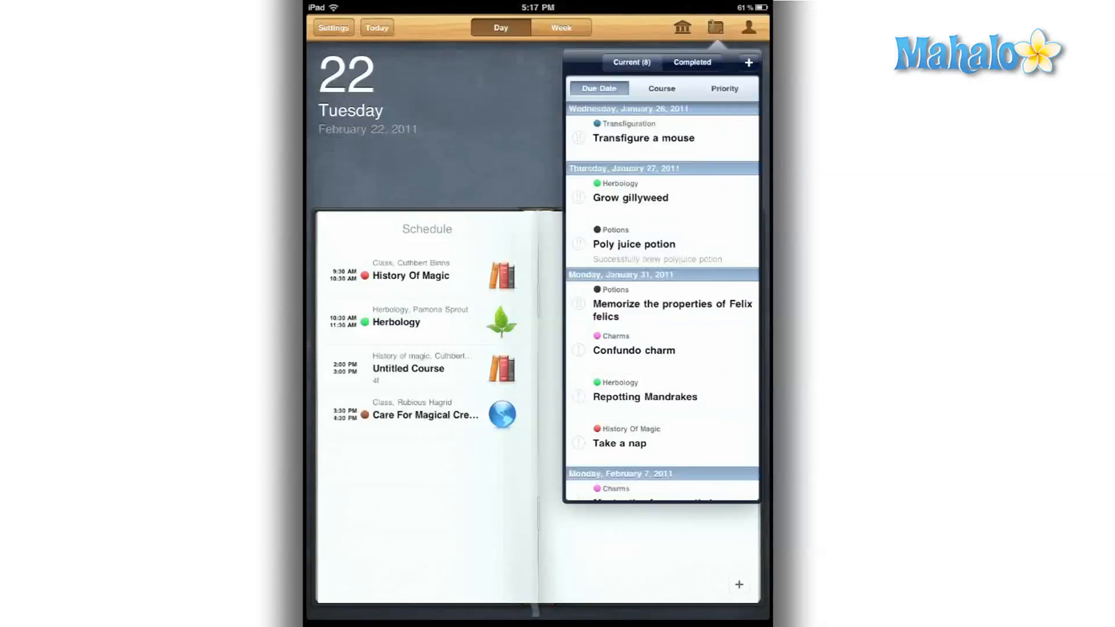
click(723, 88)
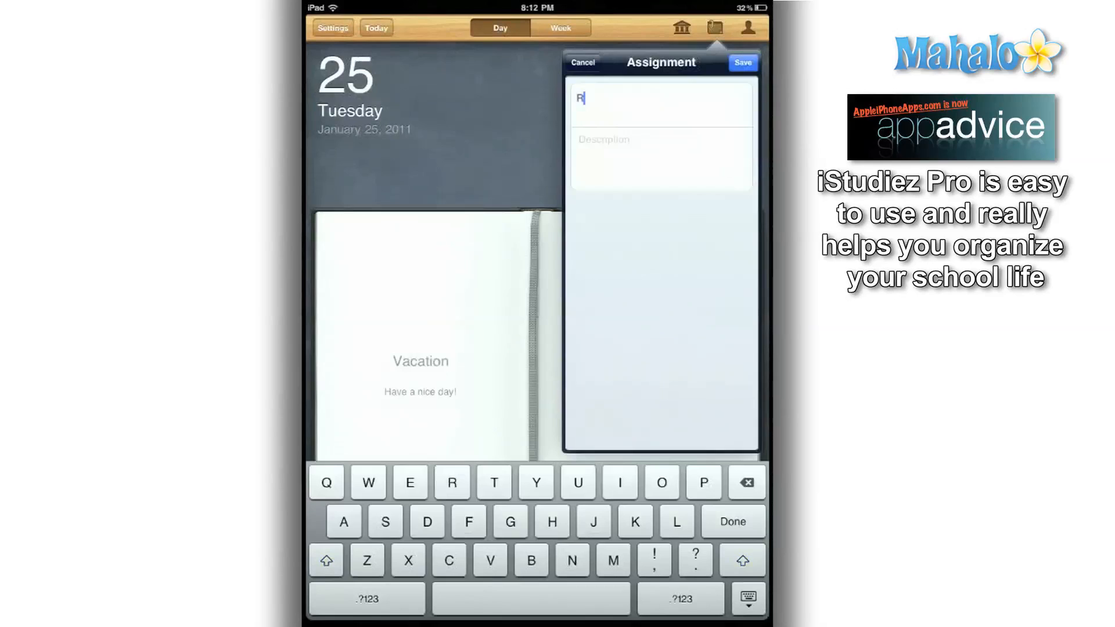
text(ead chapter 21)
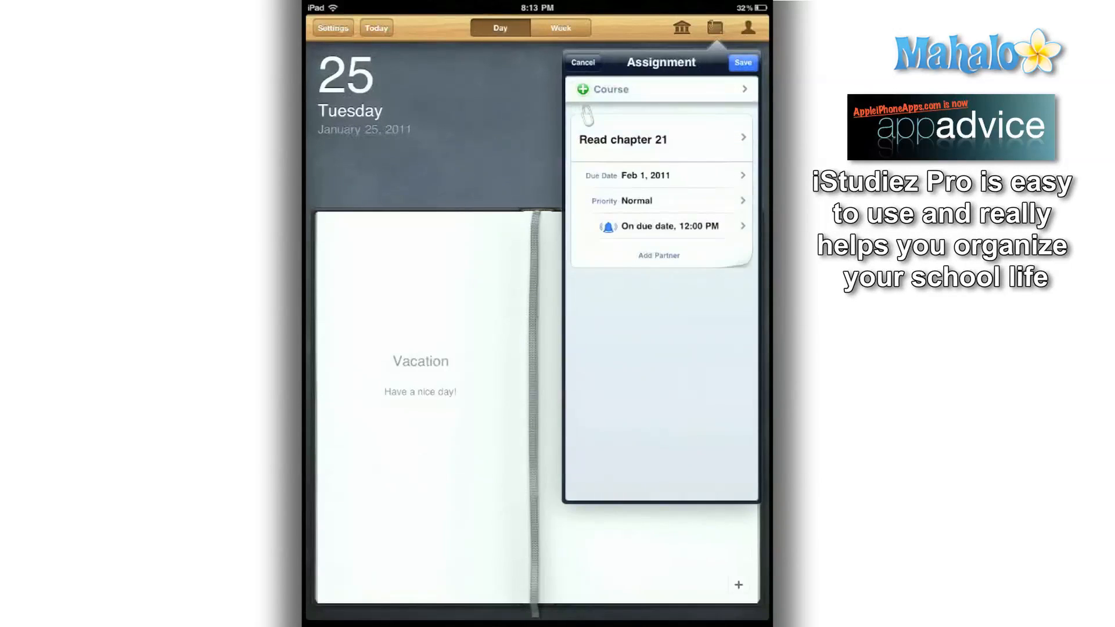
click(658, 254)
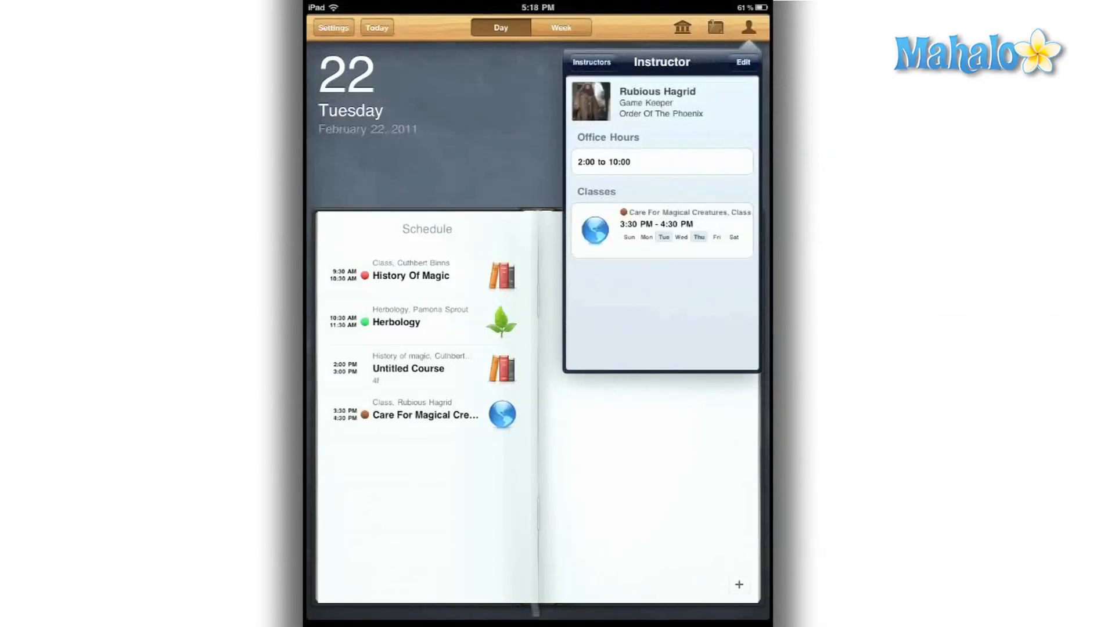
Step: Browse the instructors list, then close it to show January 25, 2011
click(743, 62)
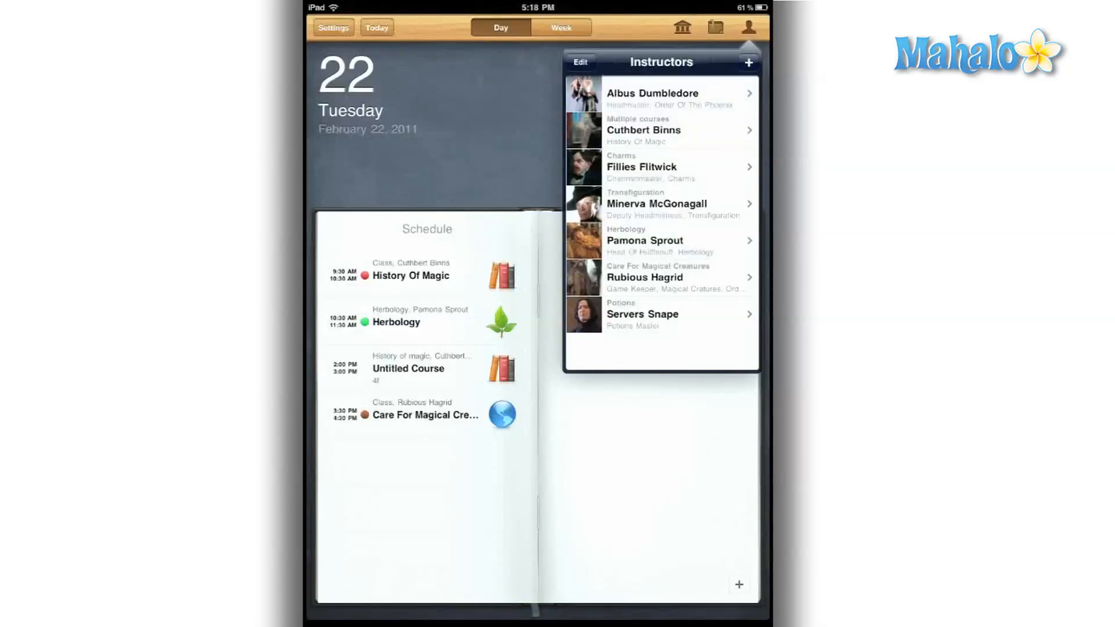
click(655, 203)
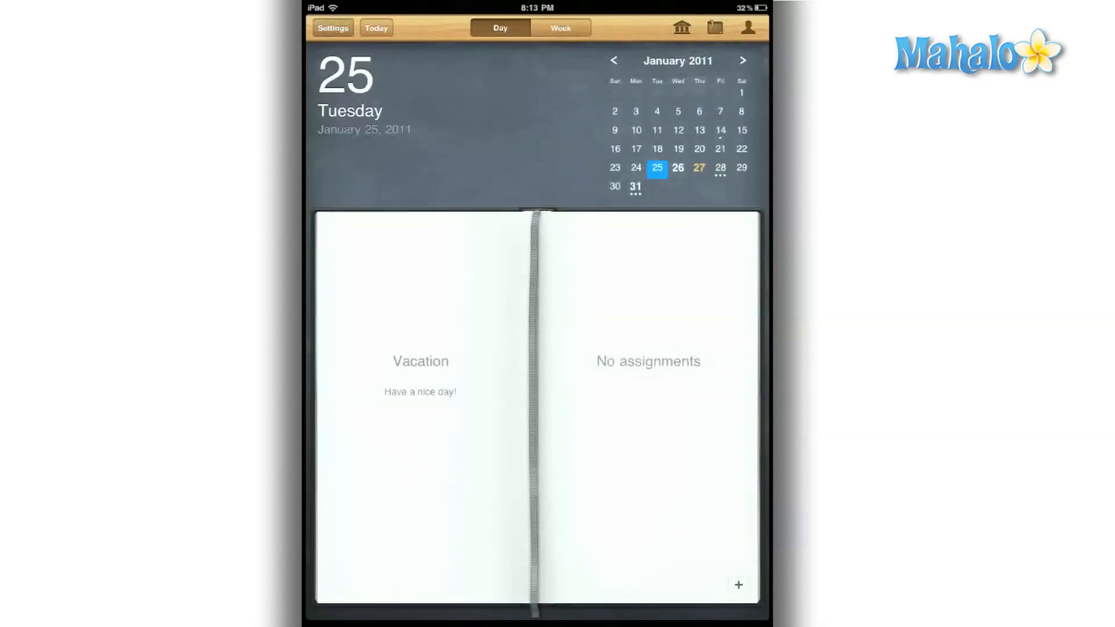
Step: Try sending a data backup, dismiss the No Mail Accounts alert, and close Settings
click(332, 28)
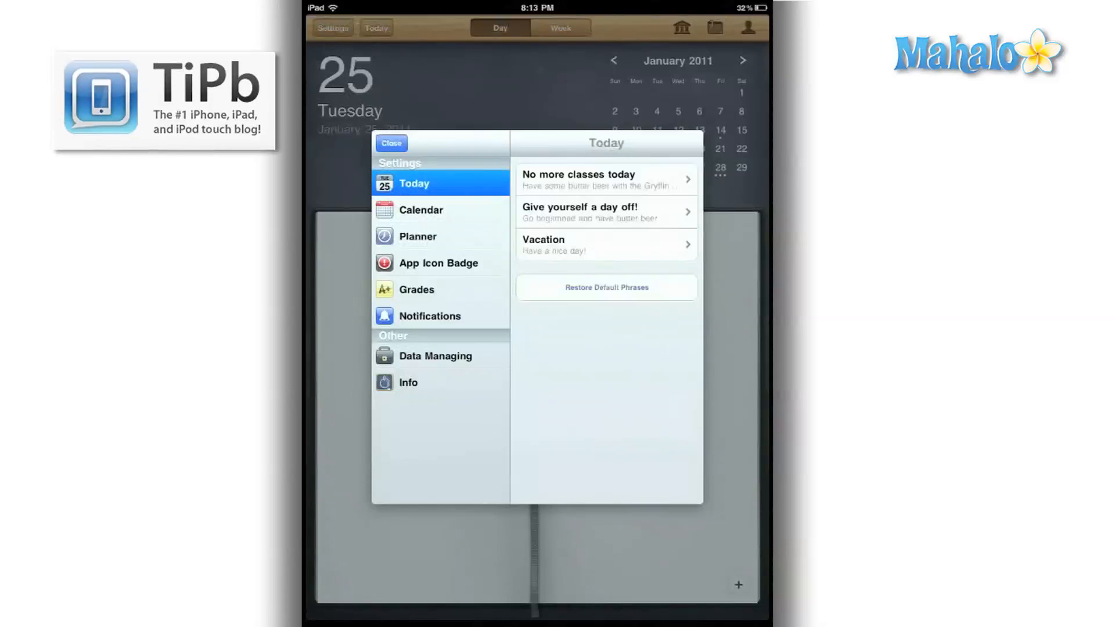
click(435, 356)
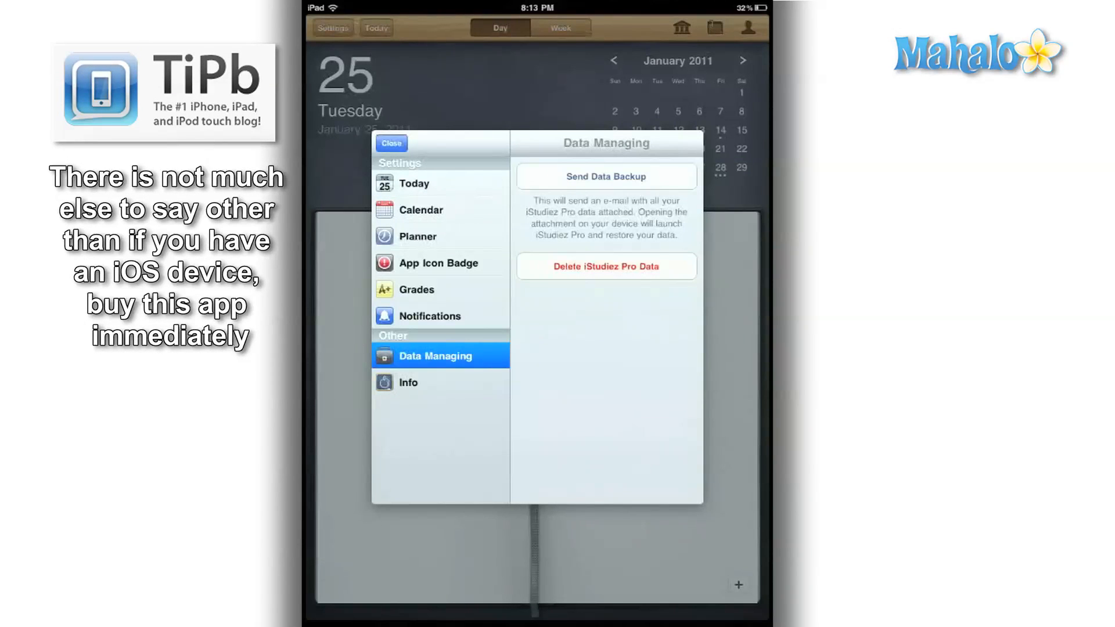
click(605, 176)
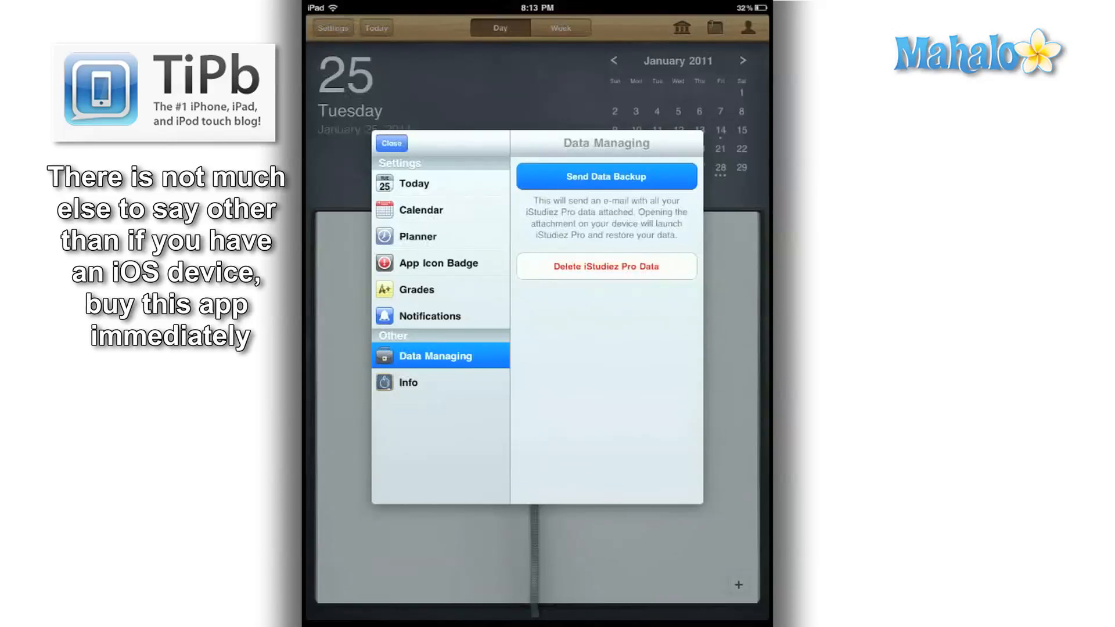
click(605, 175)
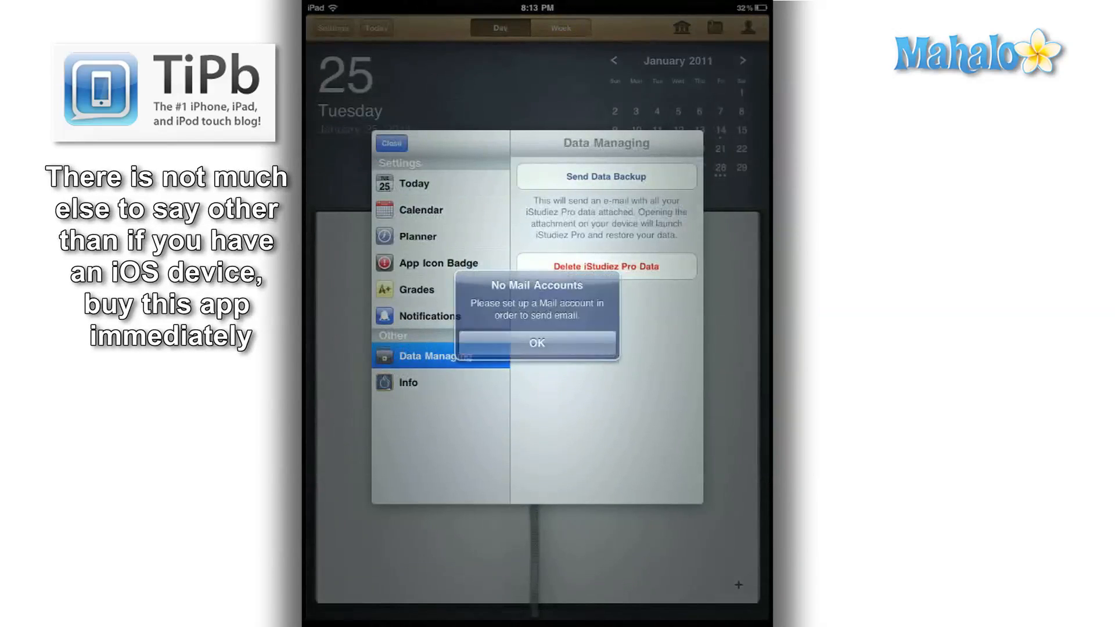
click(536, 343)
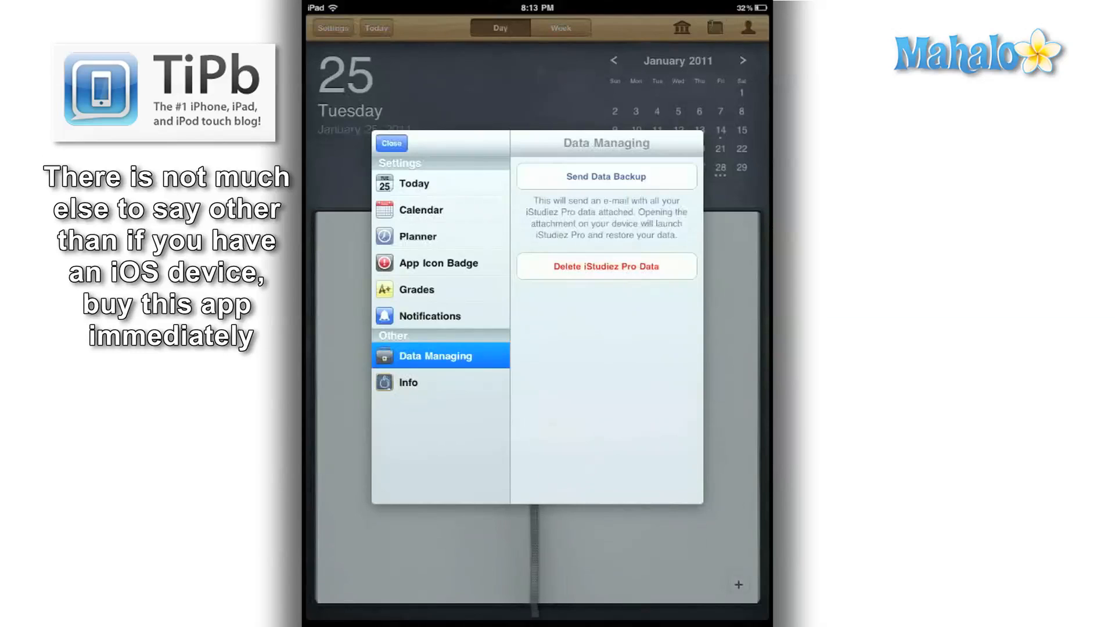
click(421, 209)
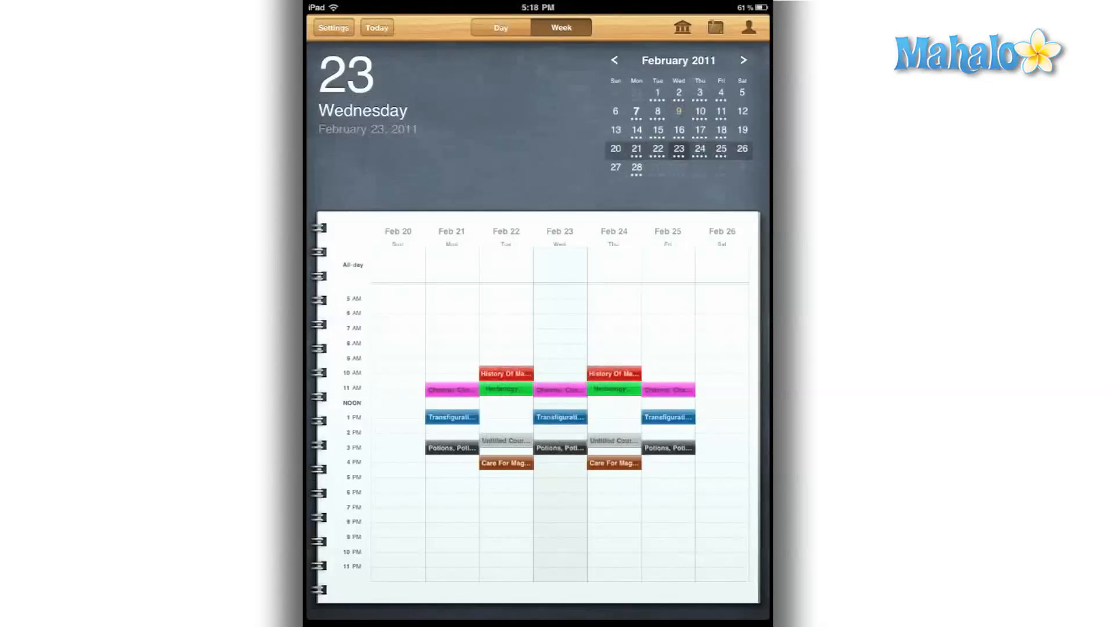
Step: Switch to Day view, review the Salazar Slytherin Day holiday, then view the instructors list
click(500, 28)
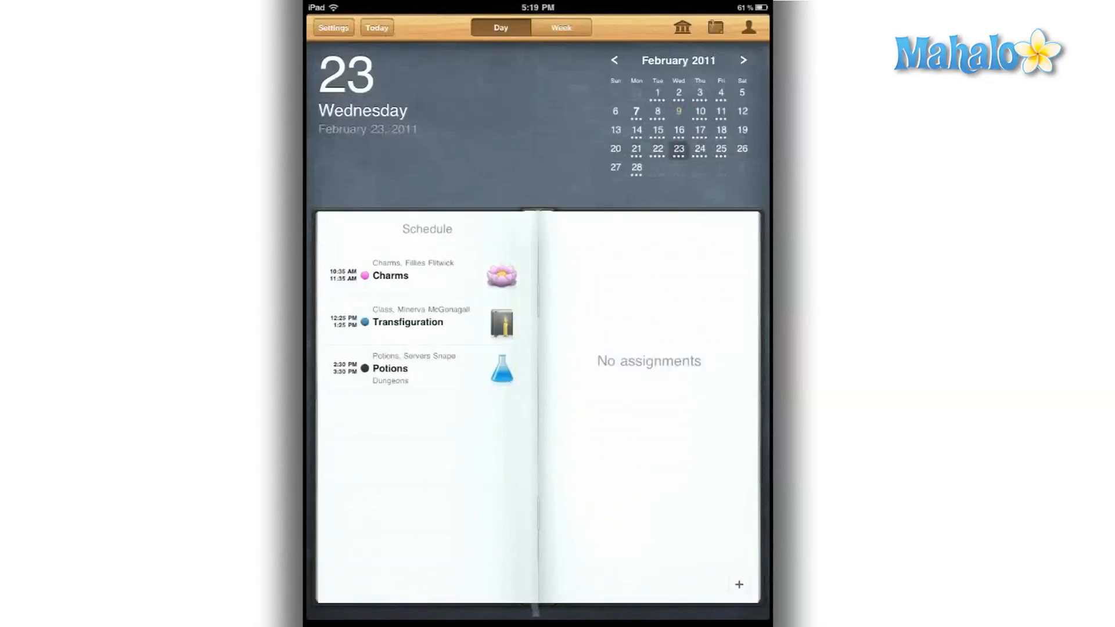
click(680, 28)
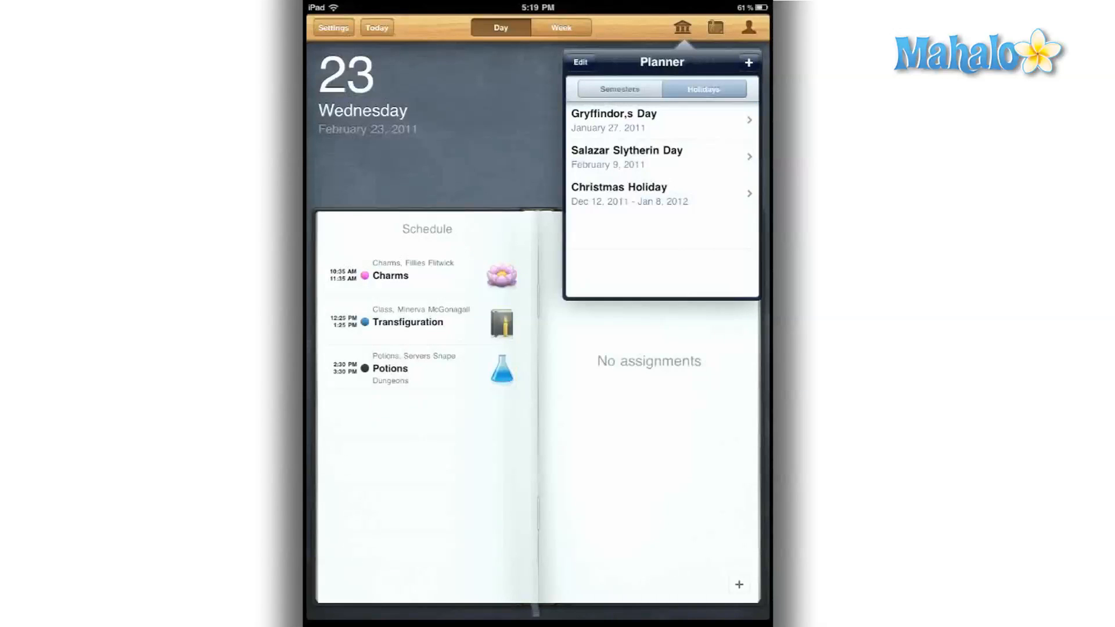
click(626, 156)
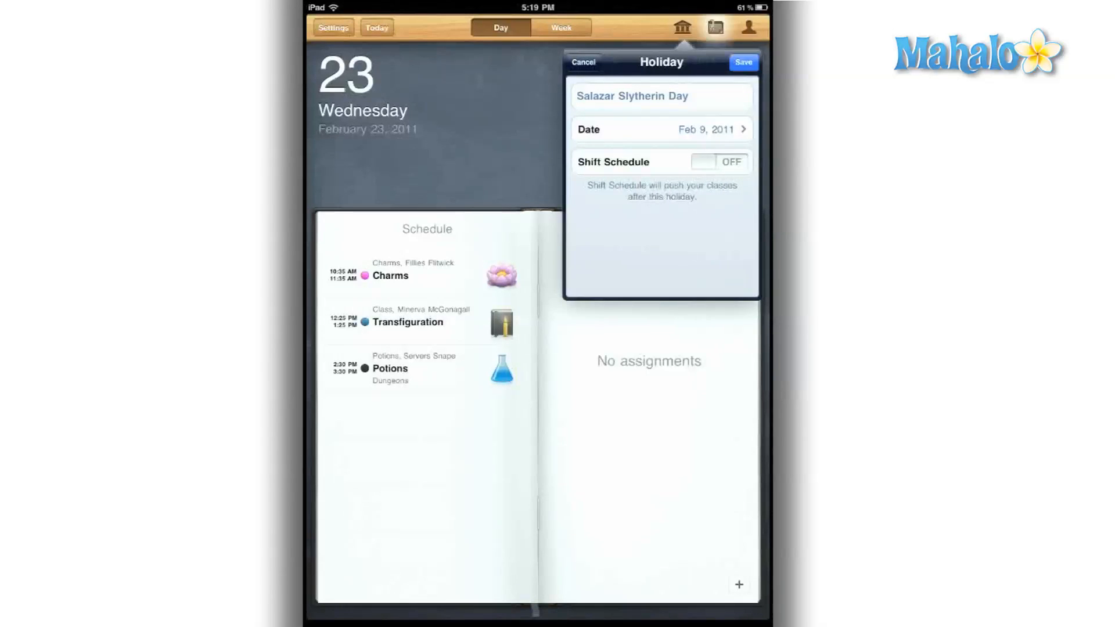
click(747, 27)
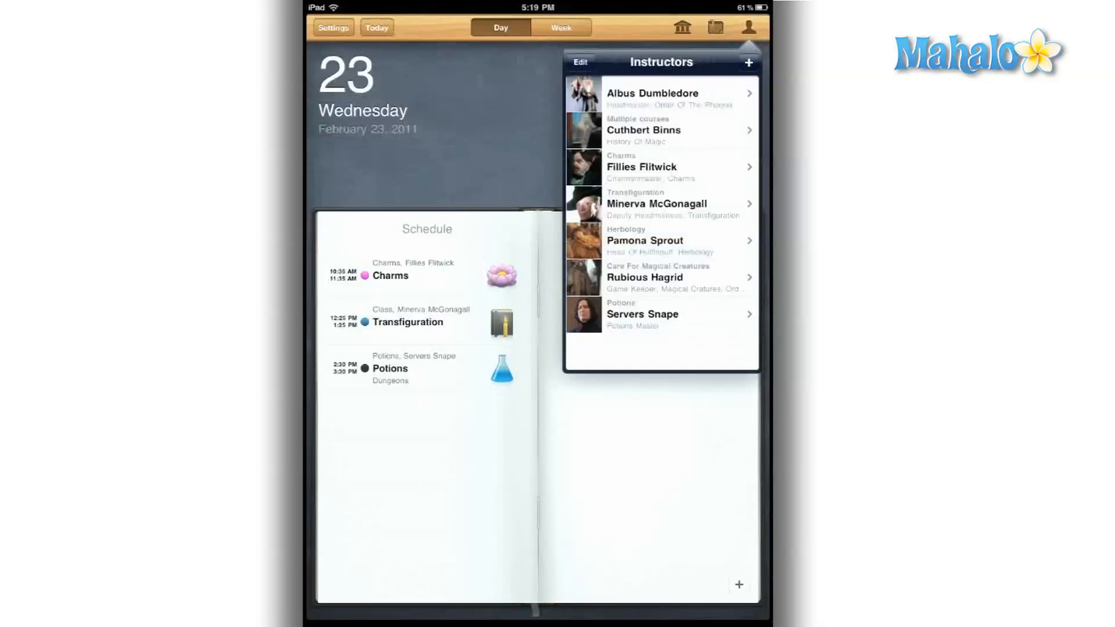
click(650, 92)
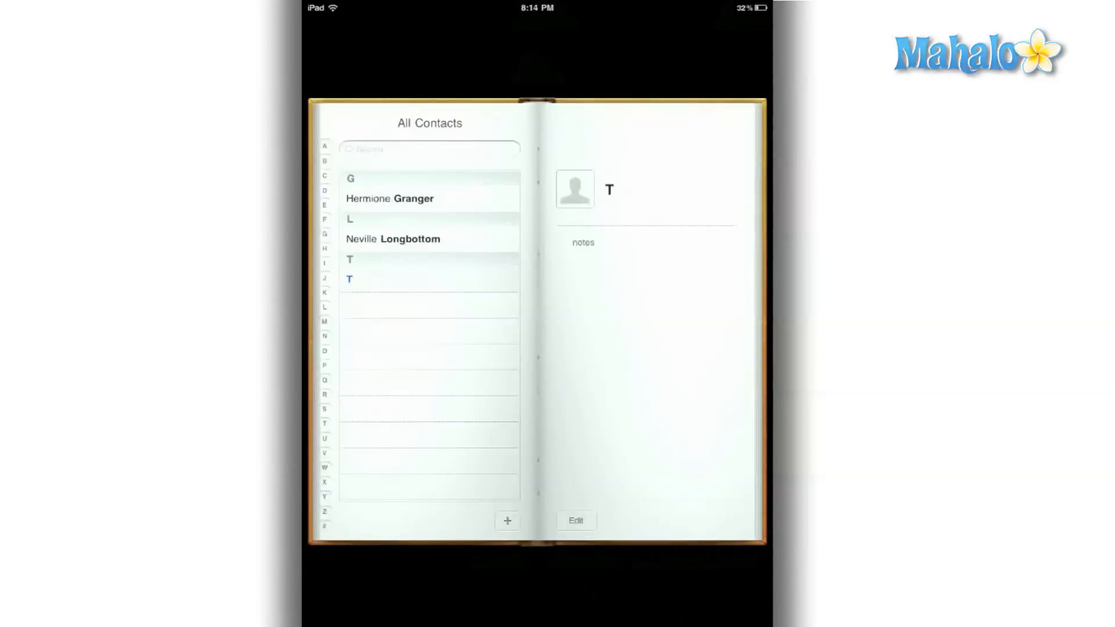
Step: Leave Contacts for the home screen and relaunch iStudiez Pro
click(389, 199)
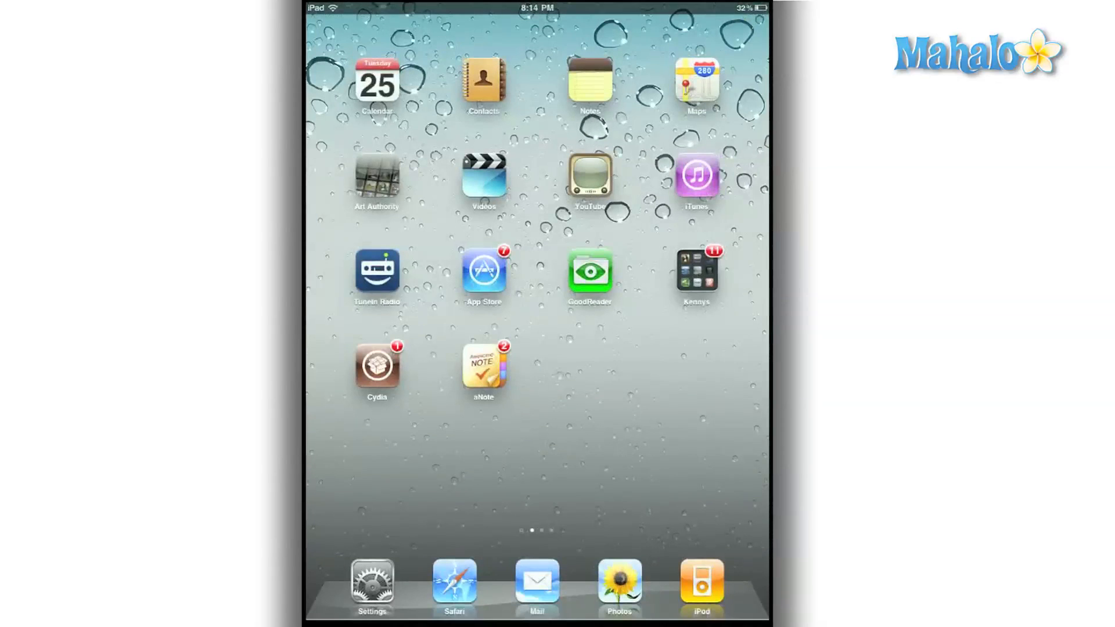
click(696, 275)
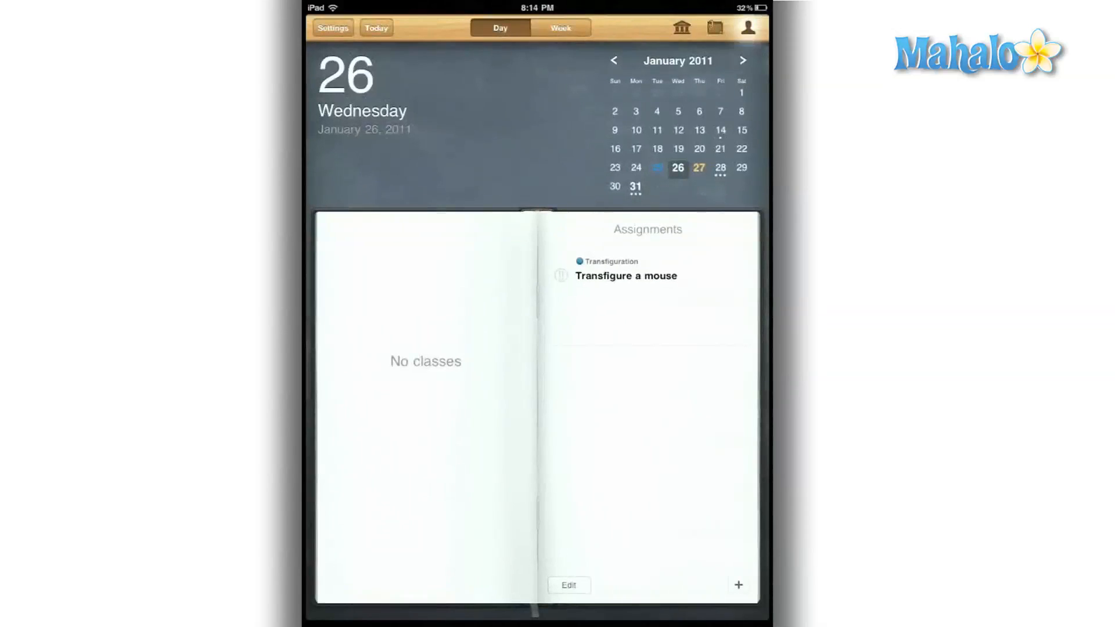
Step: Review instructors and priority-sorted assignments, then show the February 20–26 week view
click(748, 28)
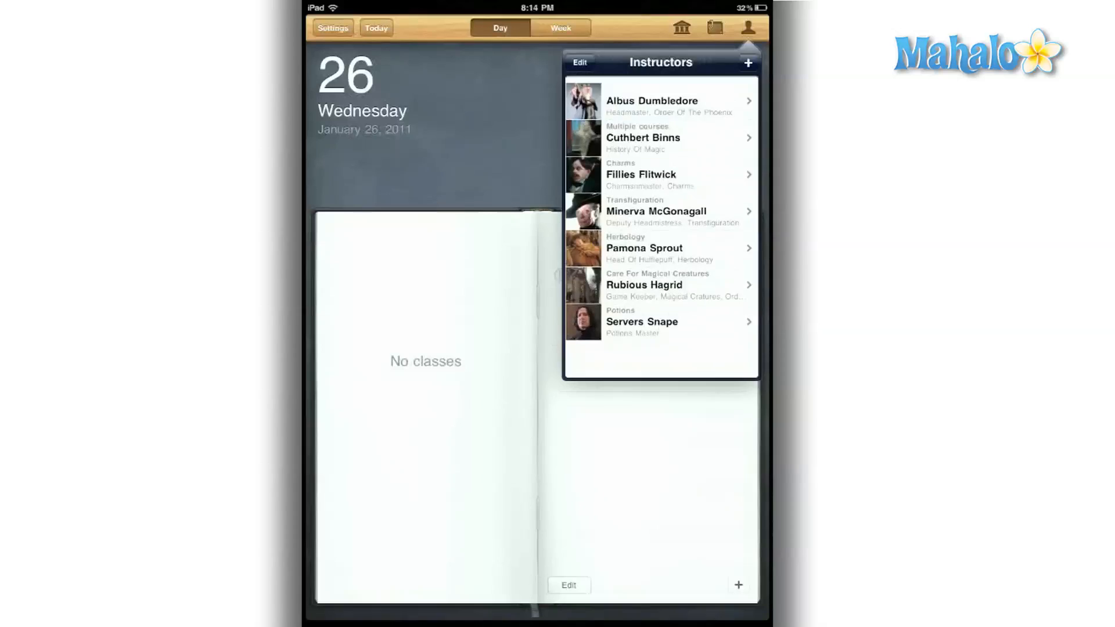
click(714, 27)
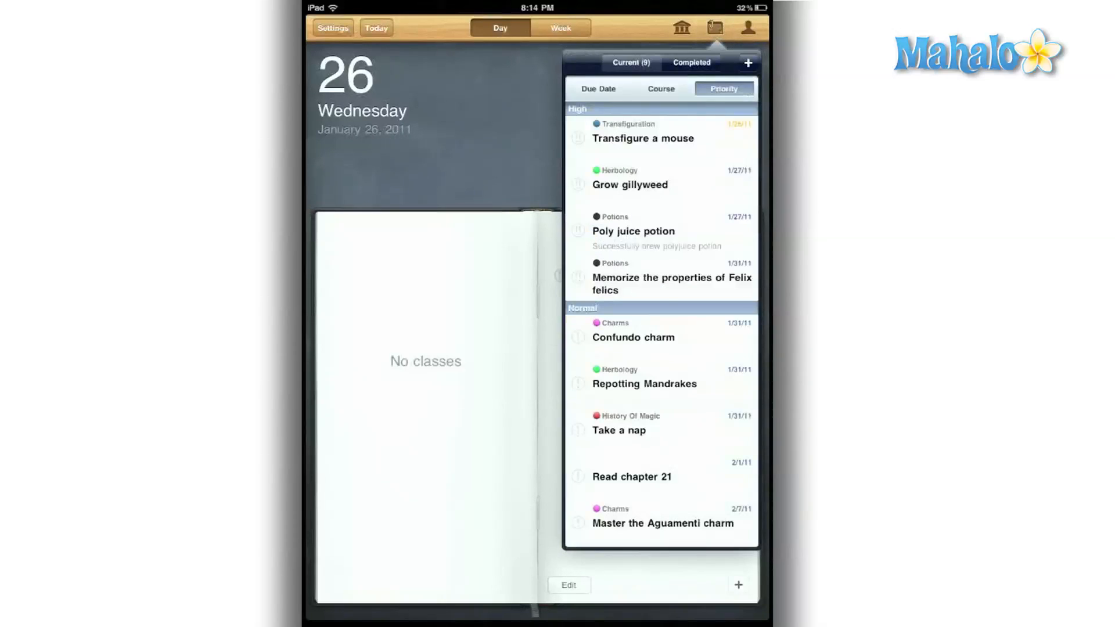
click(560, 27)
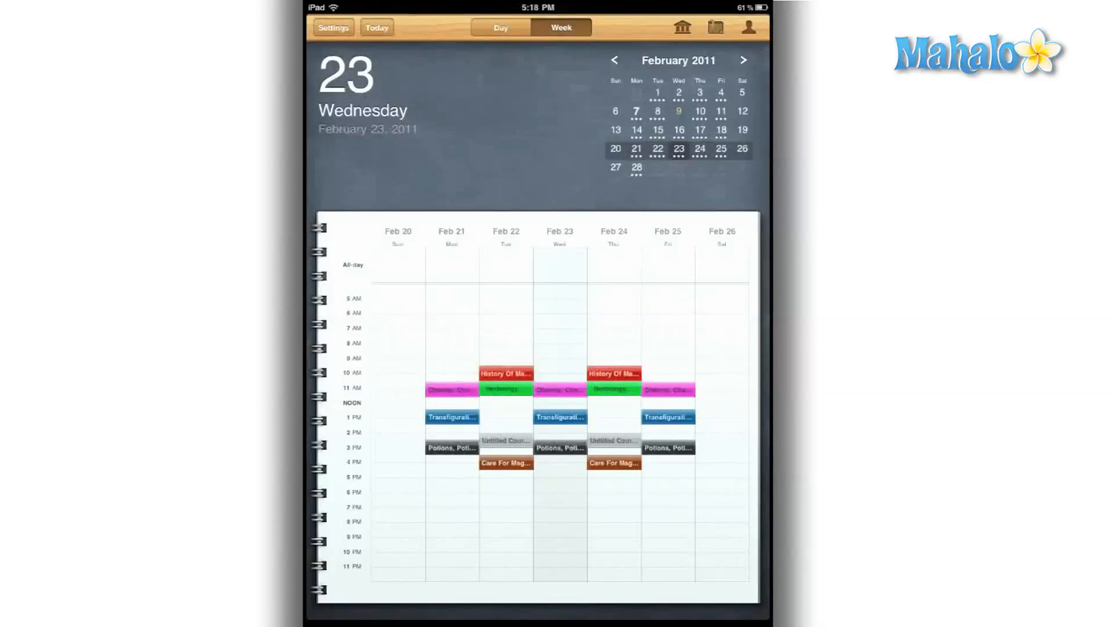
click(451, 417)
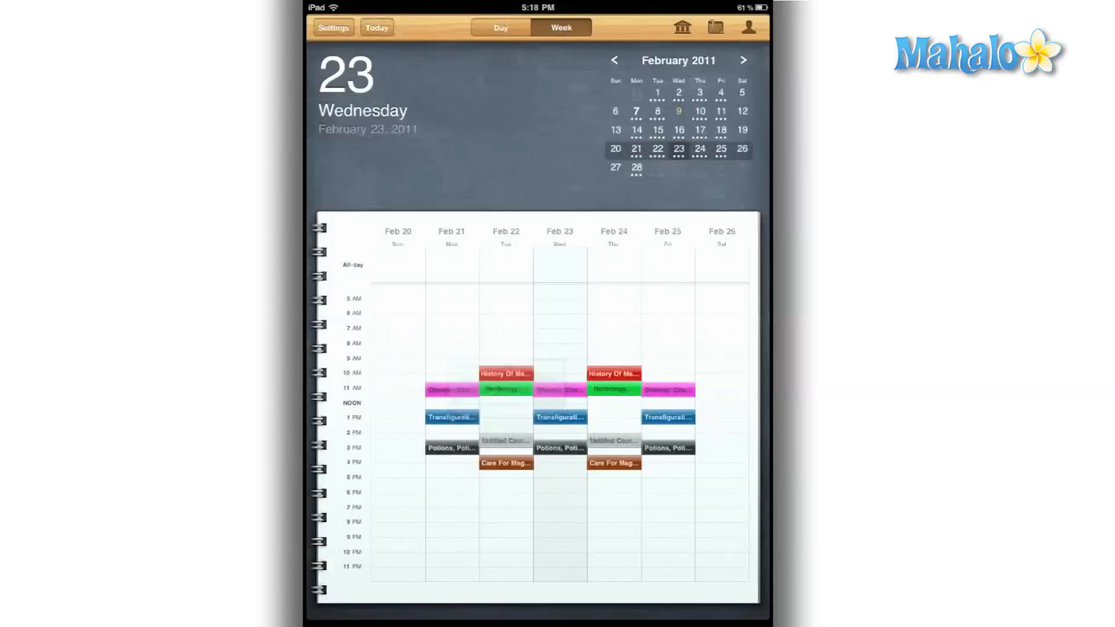
click(748, 28)
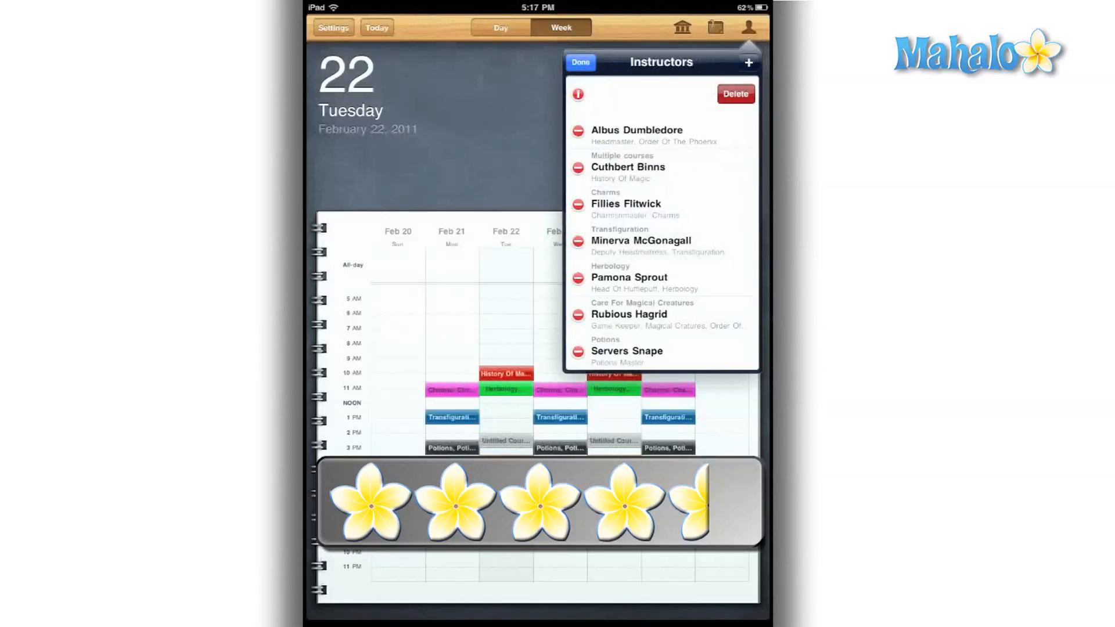
Step: Close the instructors list and show the February 22, 2011 day schedule
click(580, 62)
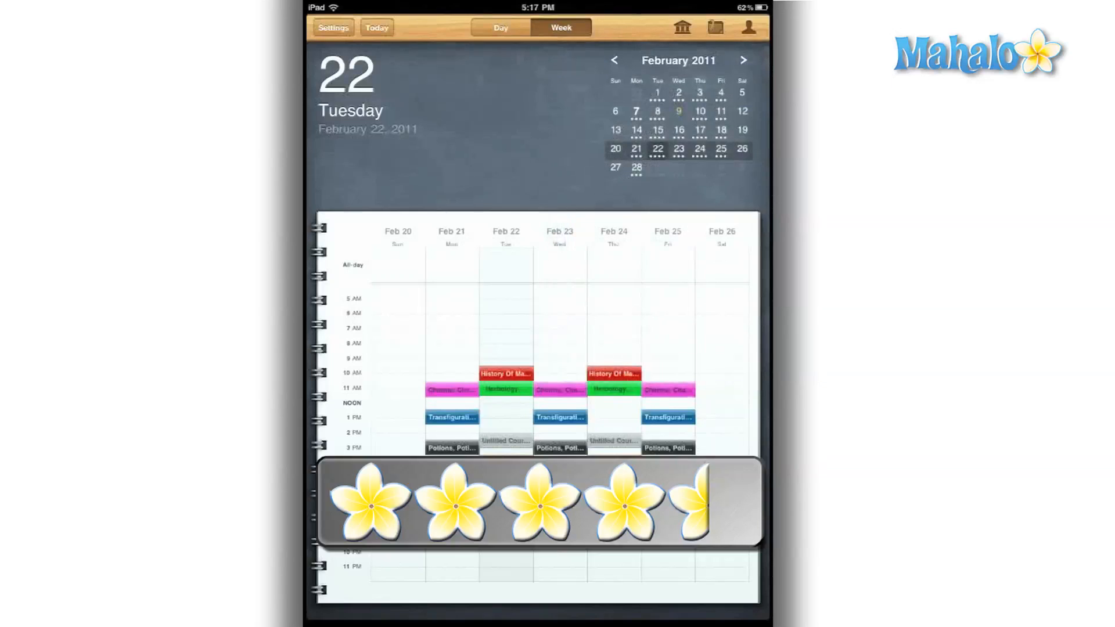
click(500, 28)
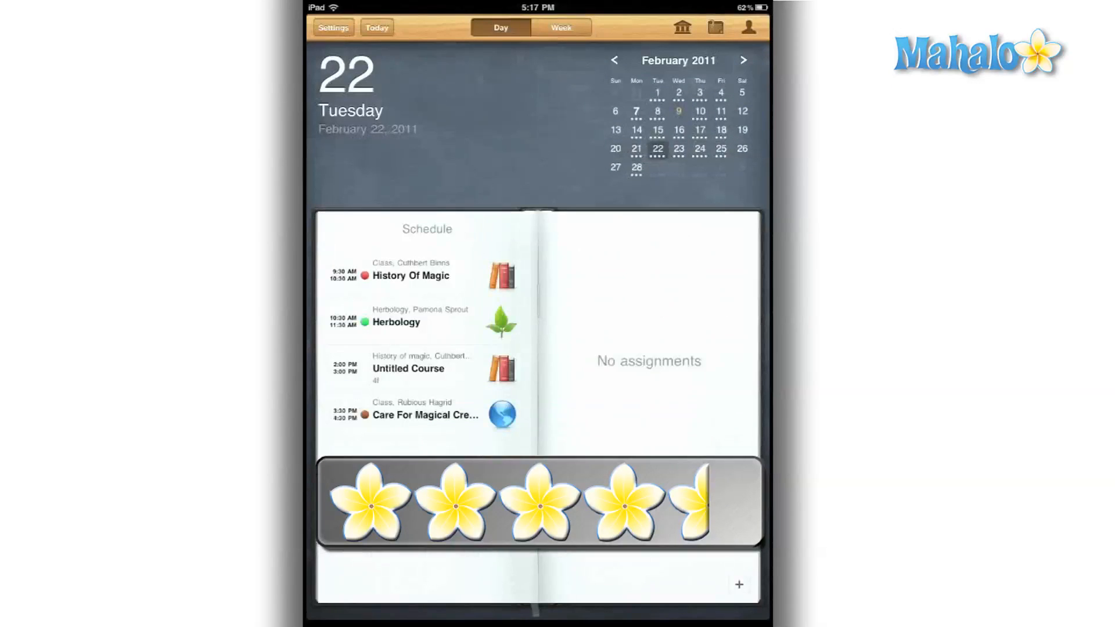